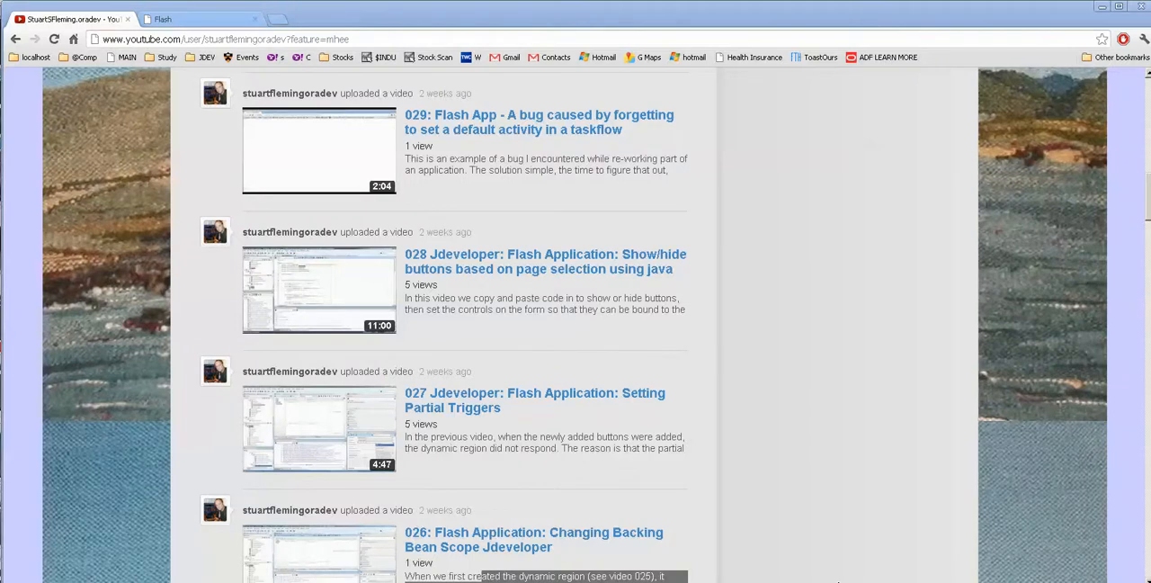
mouse_move(515, 355)
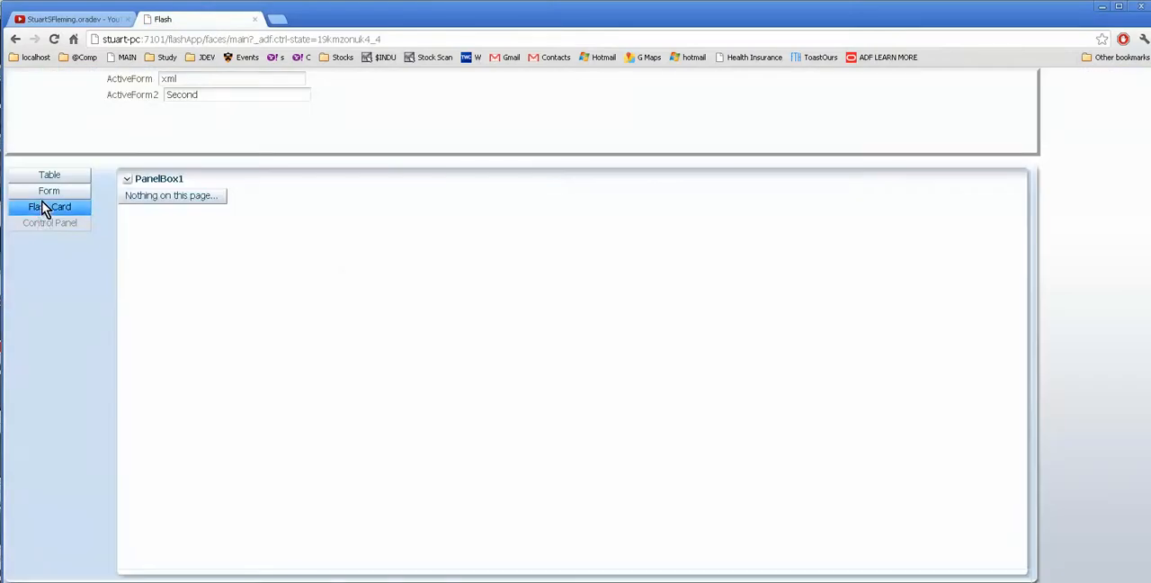
Switch from the Table view to Flash Card 1, where ActiveForm reads flash and Flash Card is disabled
click(51, 190)
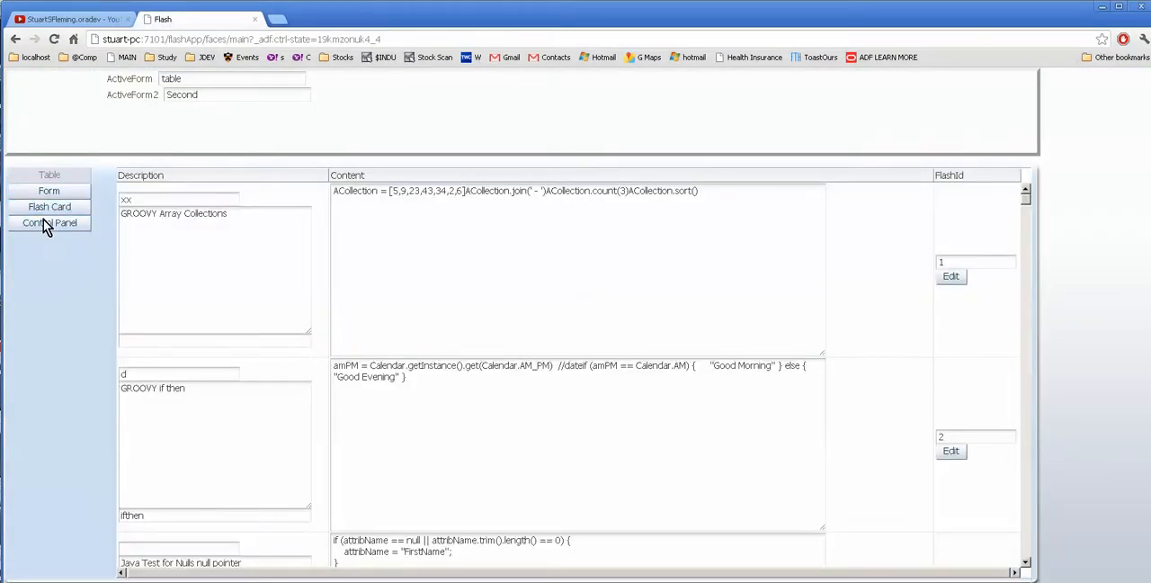
click(50, 190)
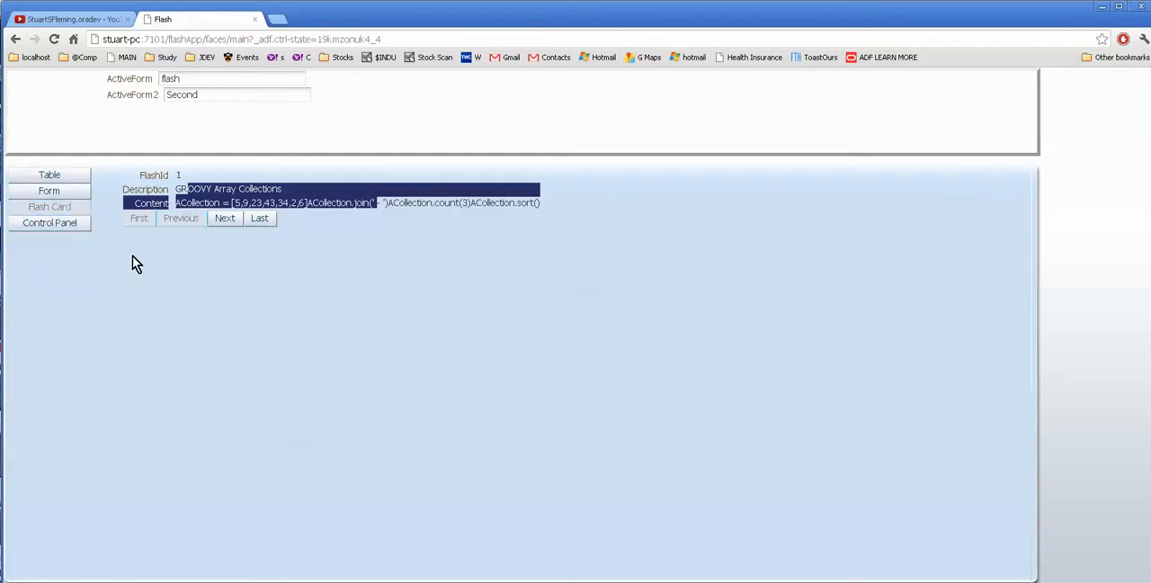
mouse_move(259, 341)
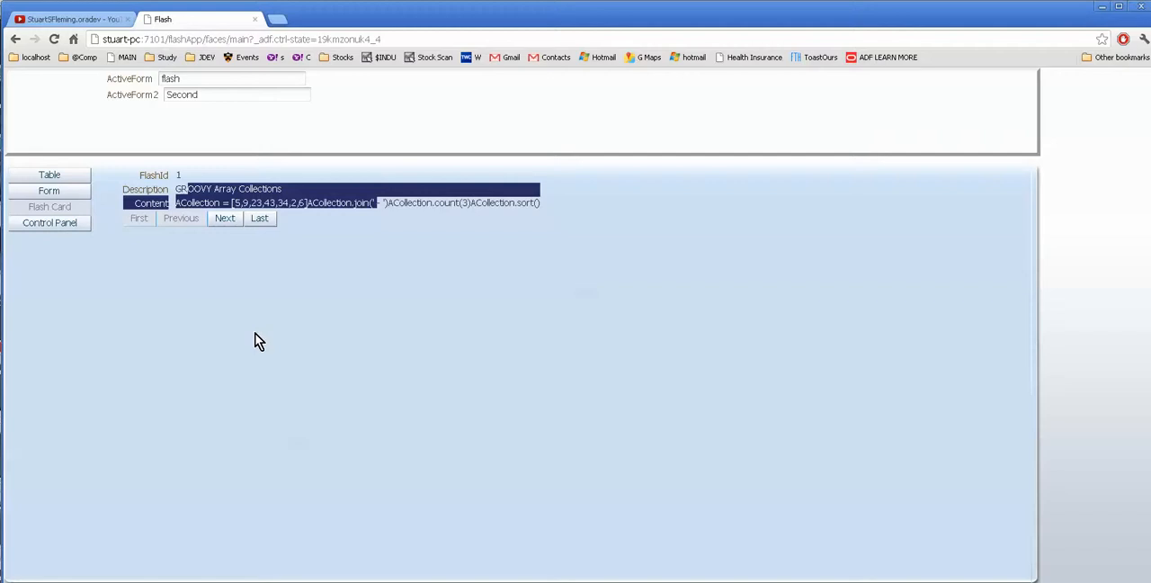
mouse_move(156, 259)
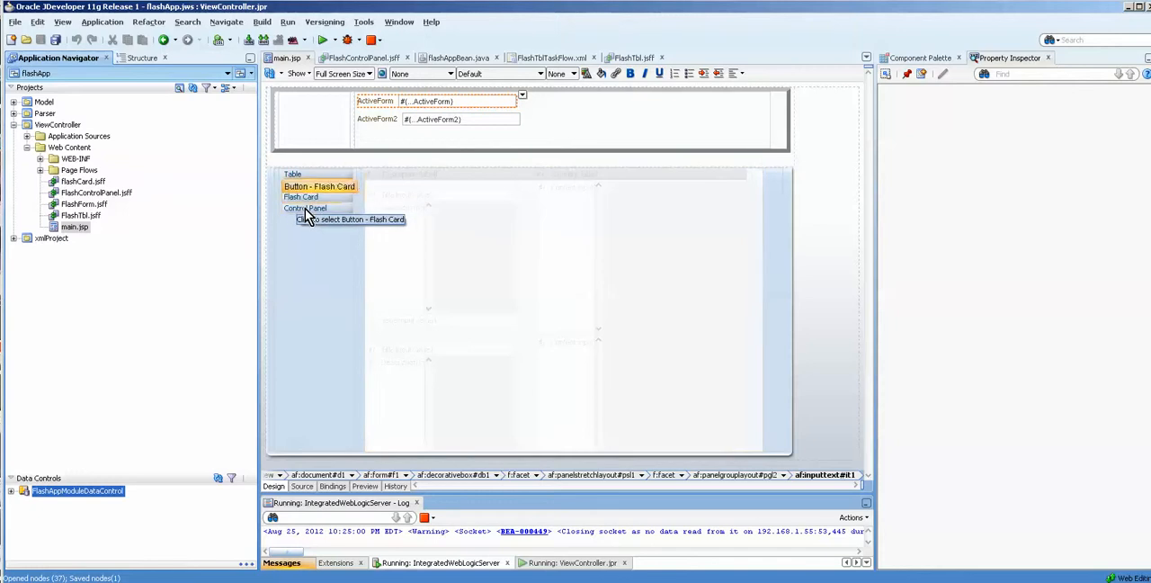
mouse_move(48, 270)
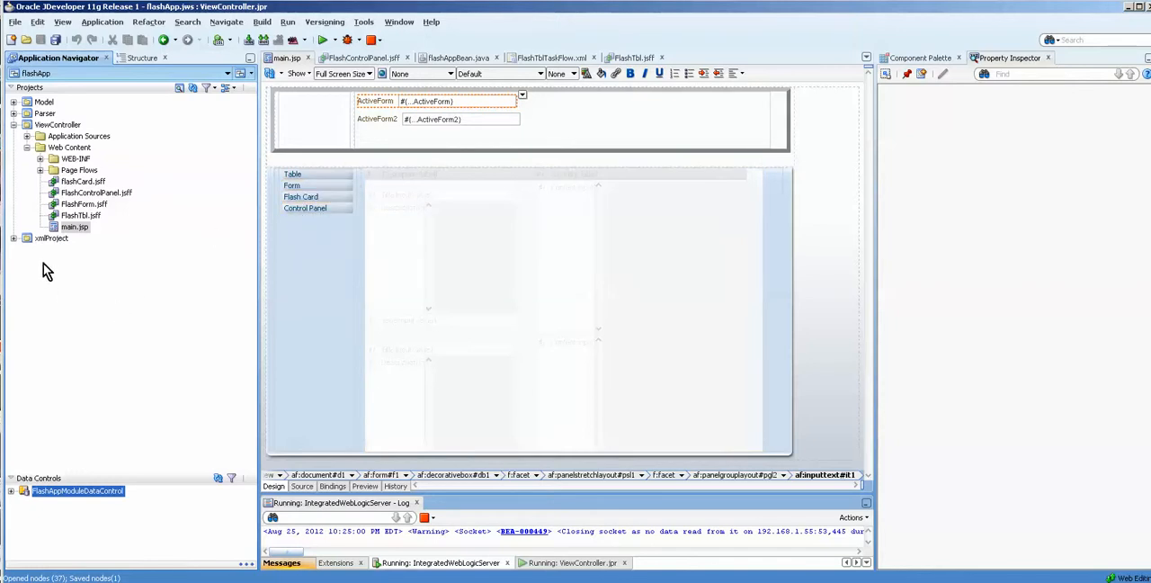
mouse_move(292, 173)
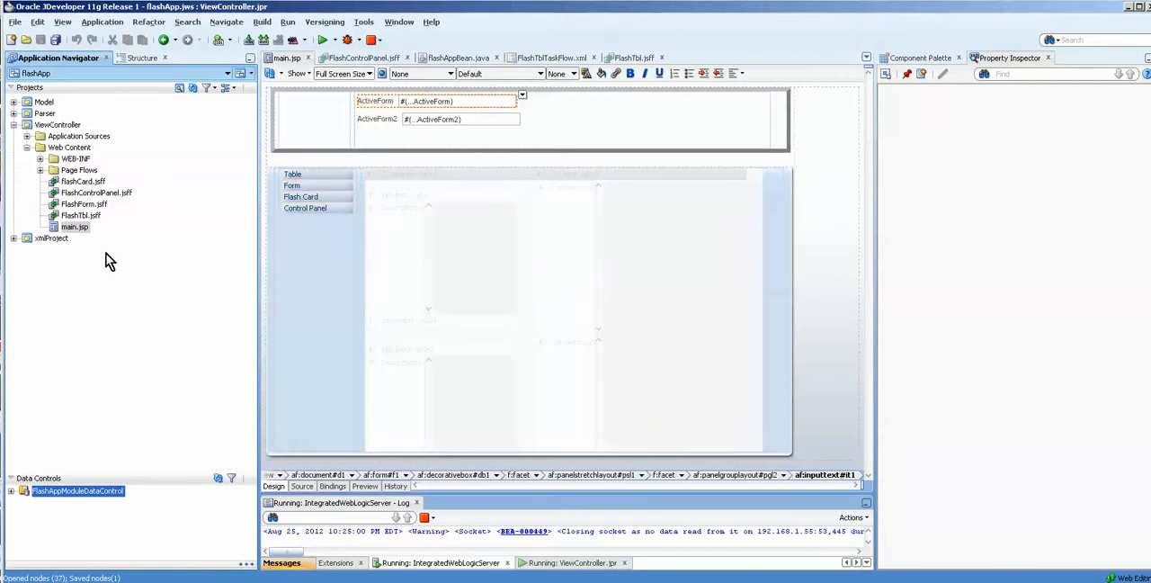
mouse_move(228, 414)
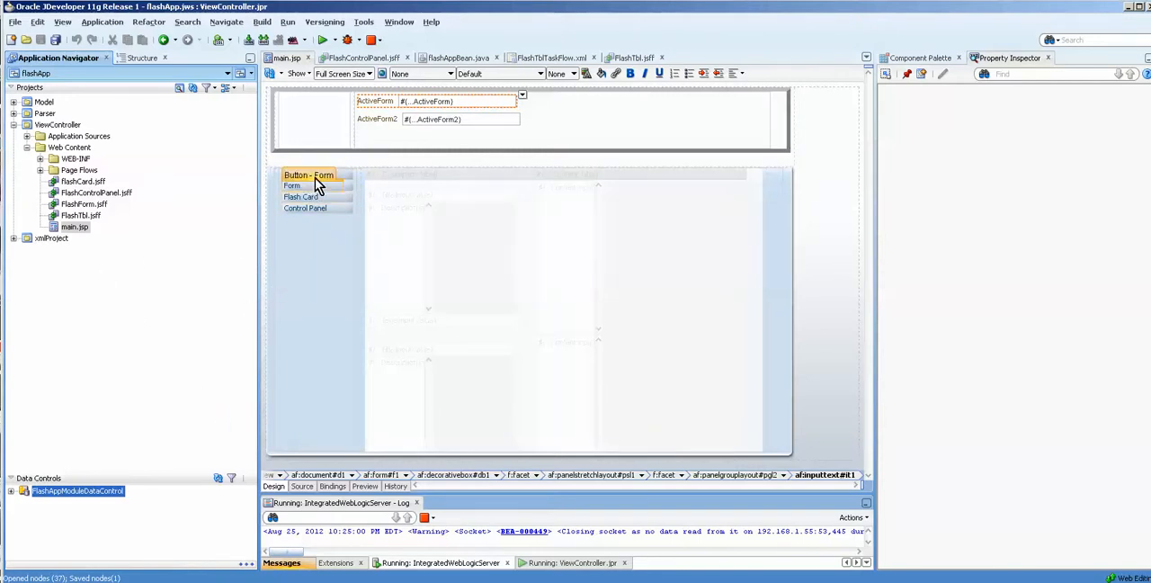
Inspect the Disabled expressions of the Table and Control Panel buttons ('table' and 'xml')
click(308, 174)
text(disa)
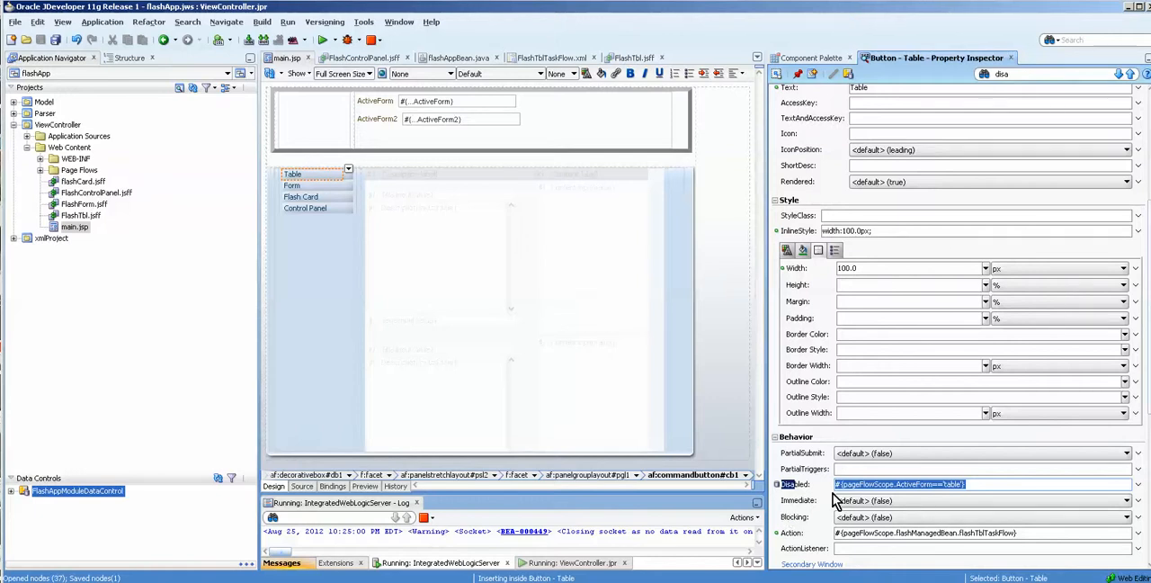
mouse_move(1000, 502)
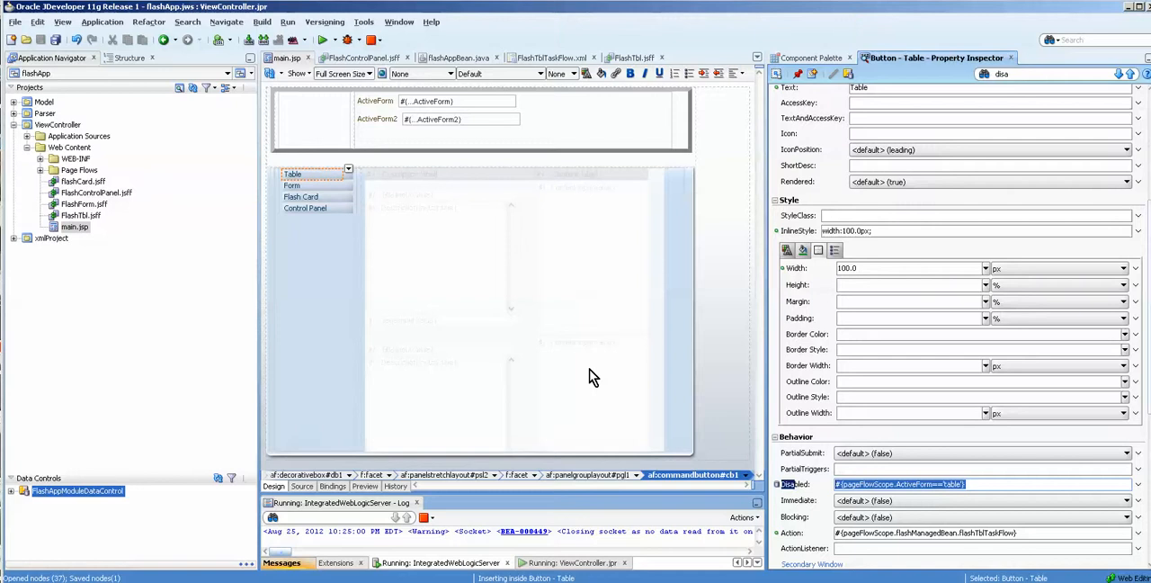
click(291, 185)
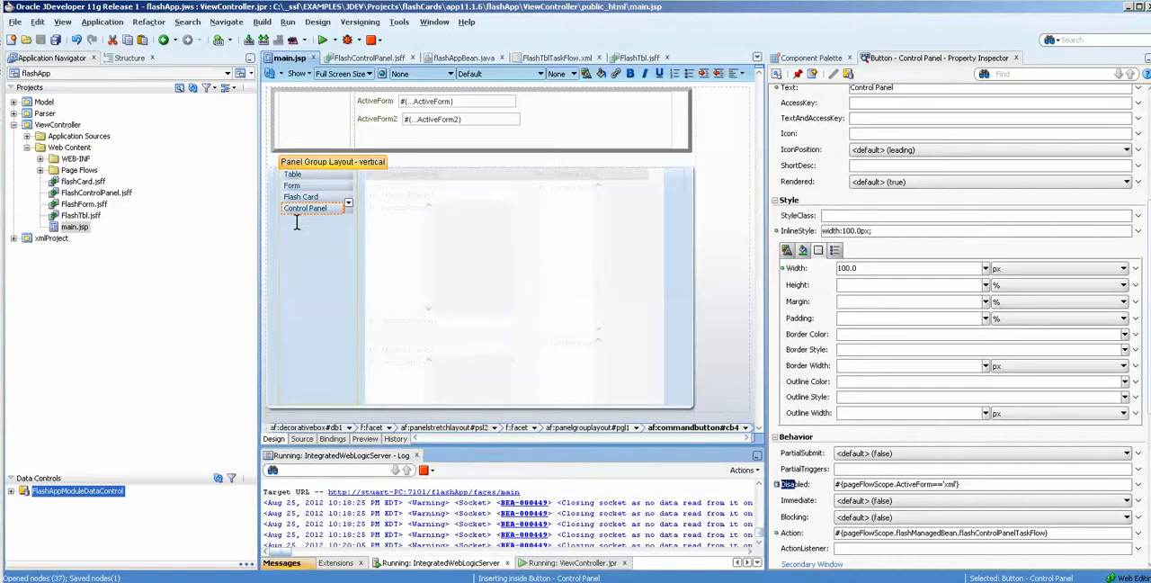
In the Structure window, select the Table button's setPropertyListener that sets ActiveForm to 'table'
click(292, 174)
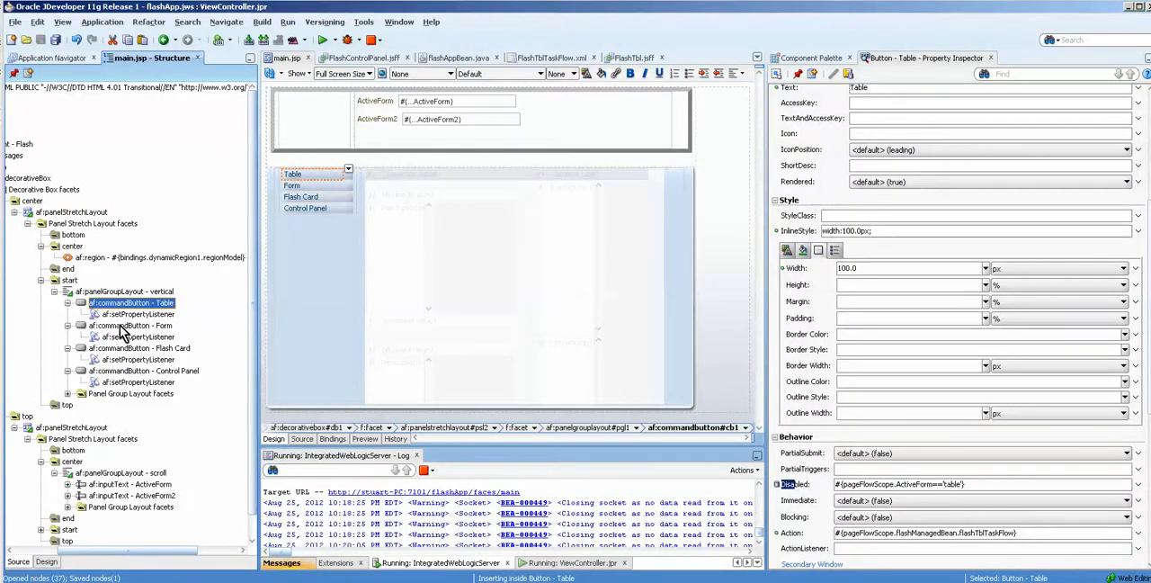
click(139, 313)
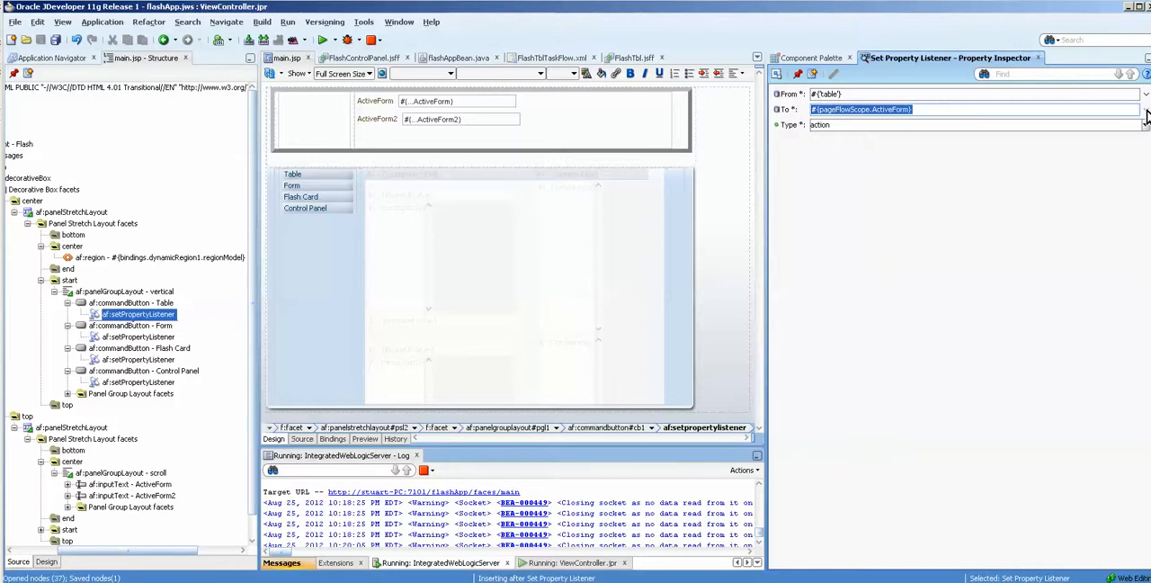
Build the listener's To expression from pageFlowScope under ADF Managed Beans, appending '.a'
click(1144, 110)
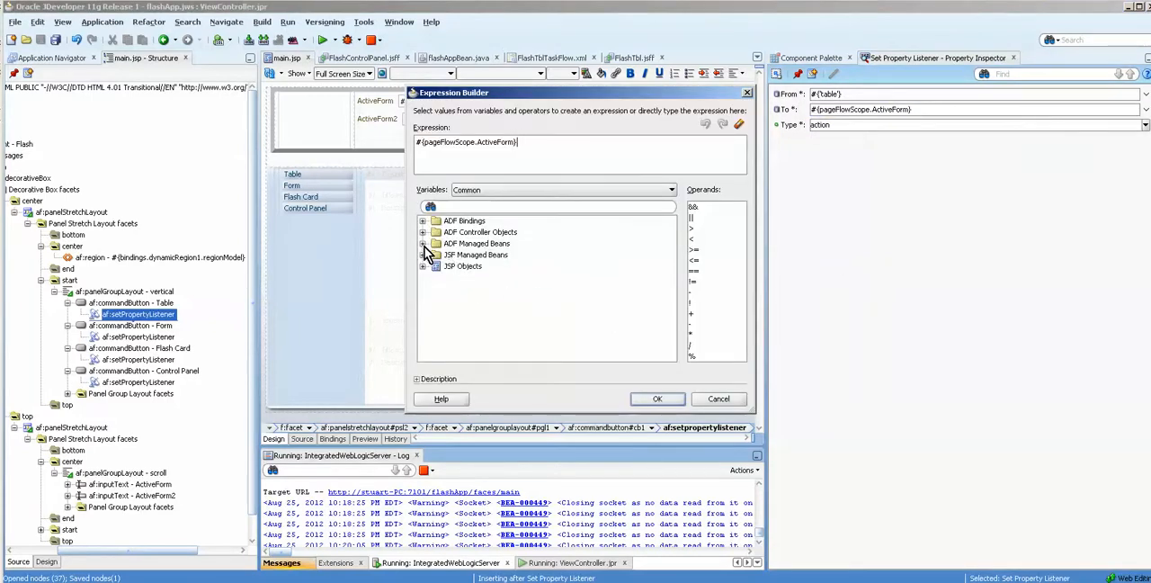
click(423, 243)
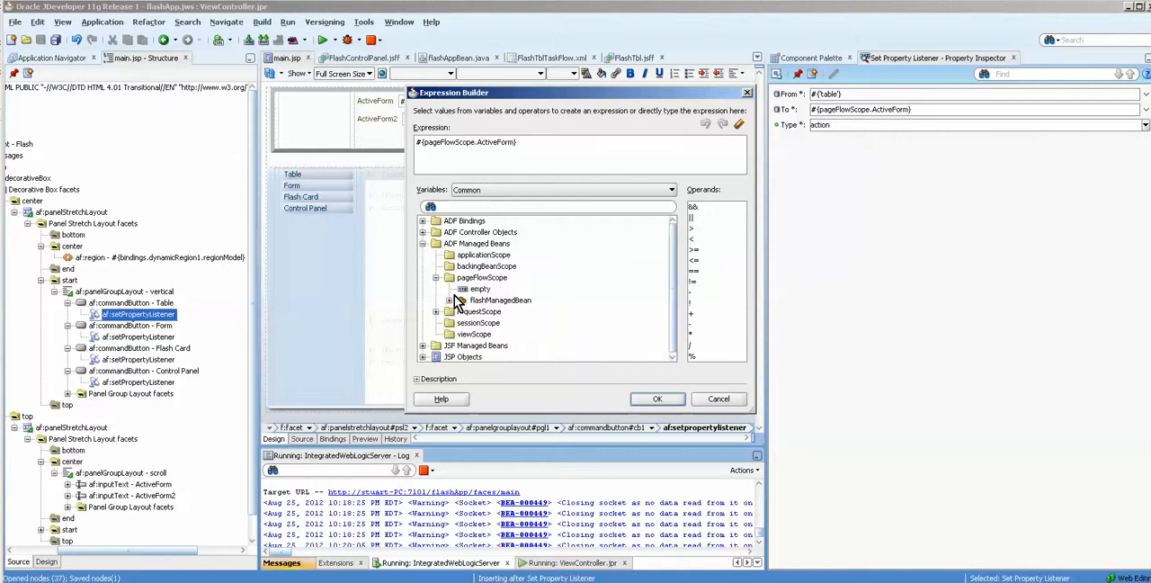
double_click(478, 277)
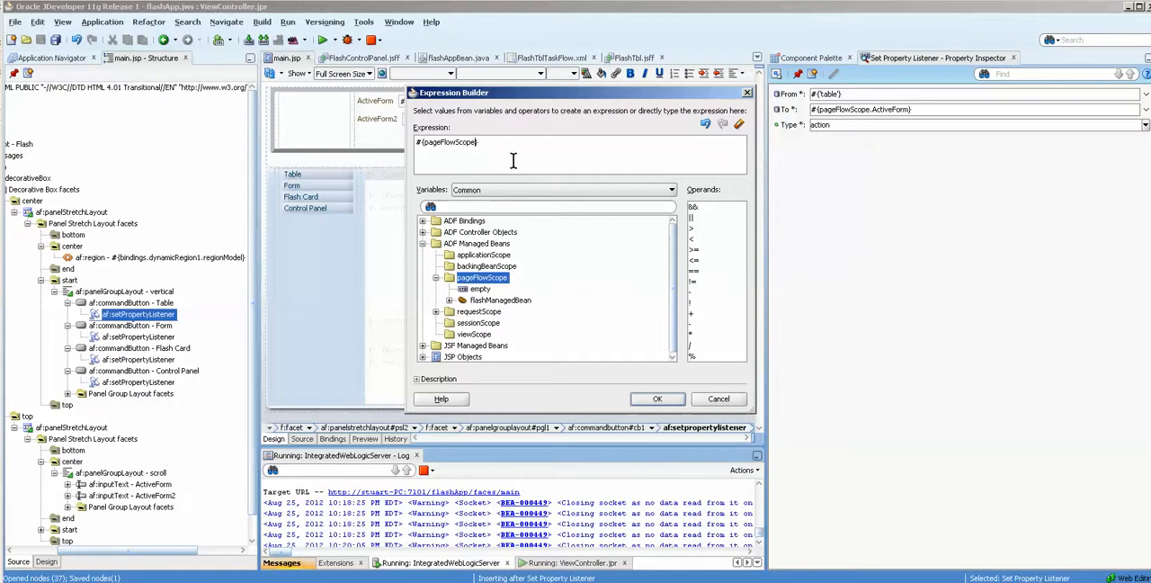
text(.a)
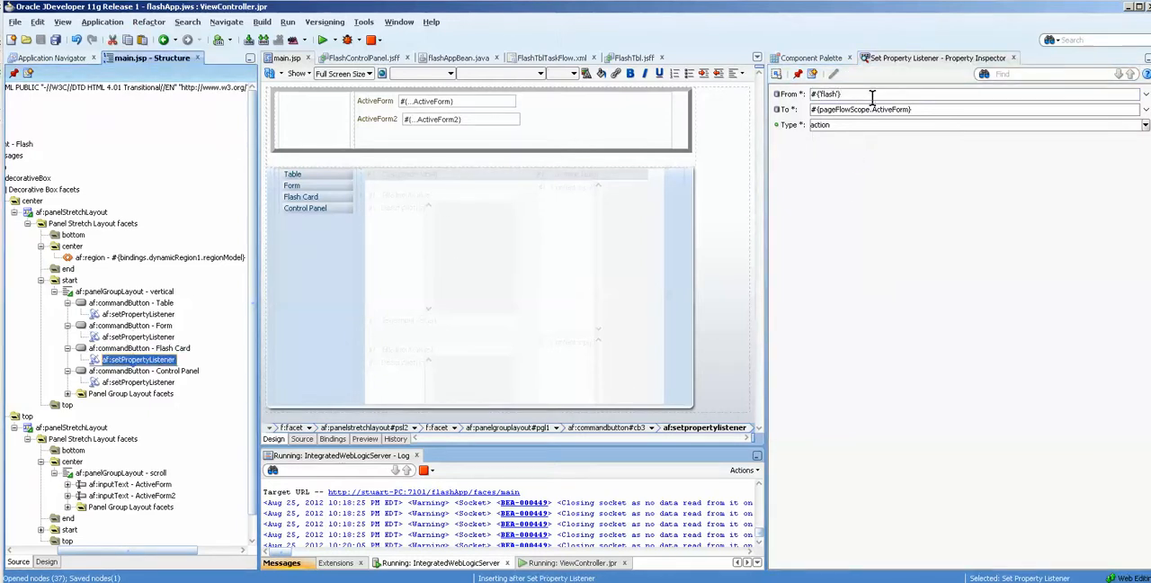
Check the remaining listeners' From values: 'flash' for Flash Card and 'xml' for Control Panel
click(137, 381)
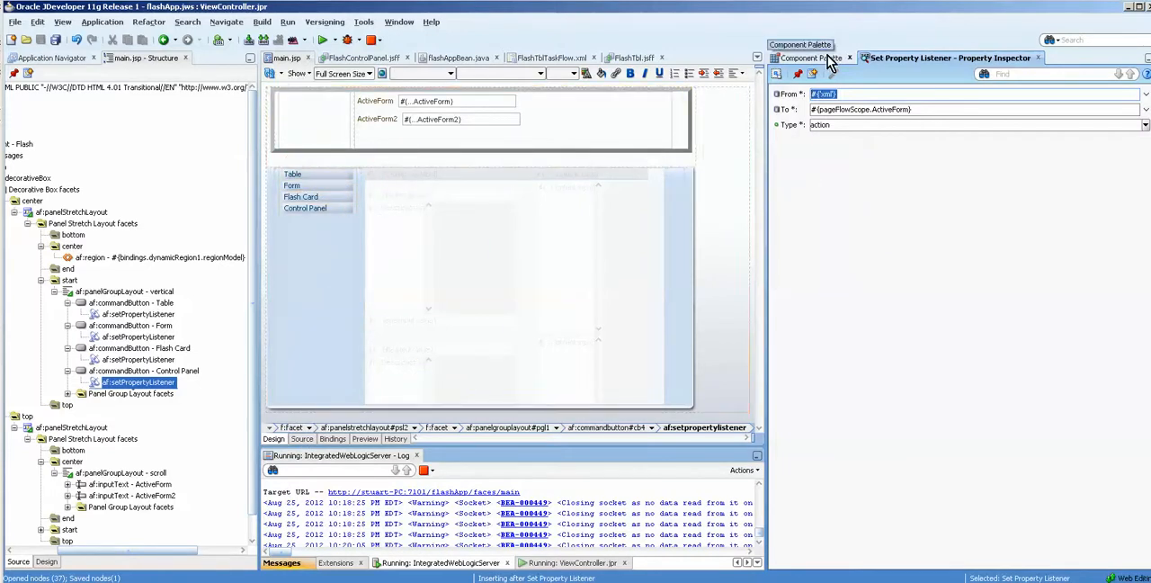
mouse_move(293, 174)
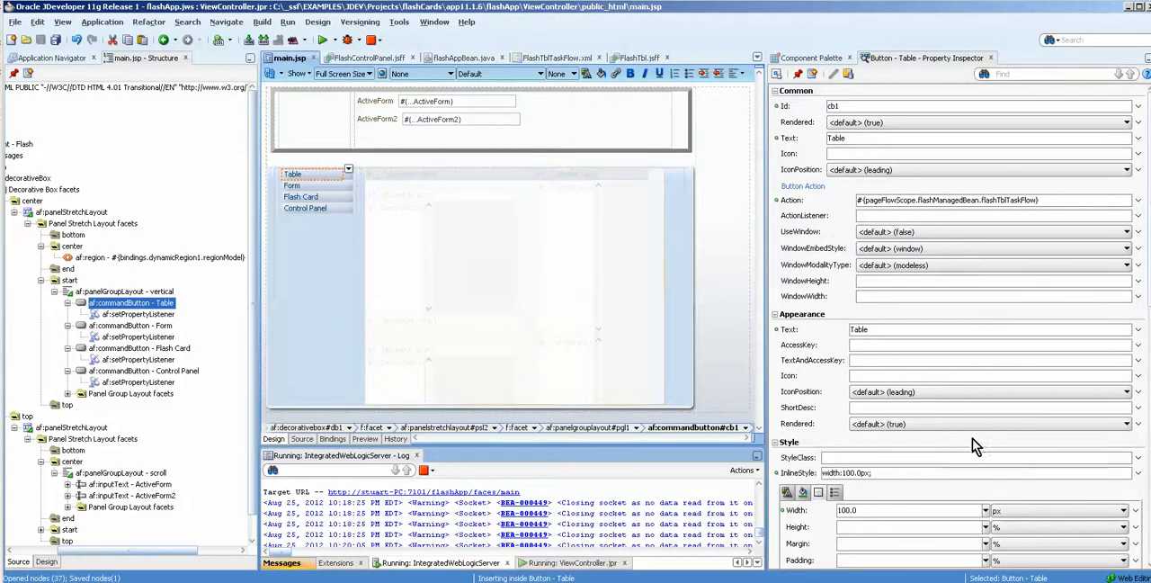
scroll(down, 3)
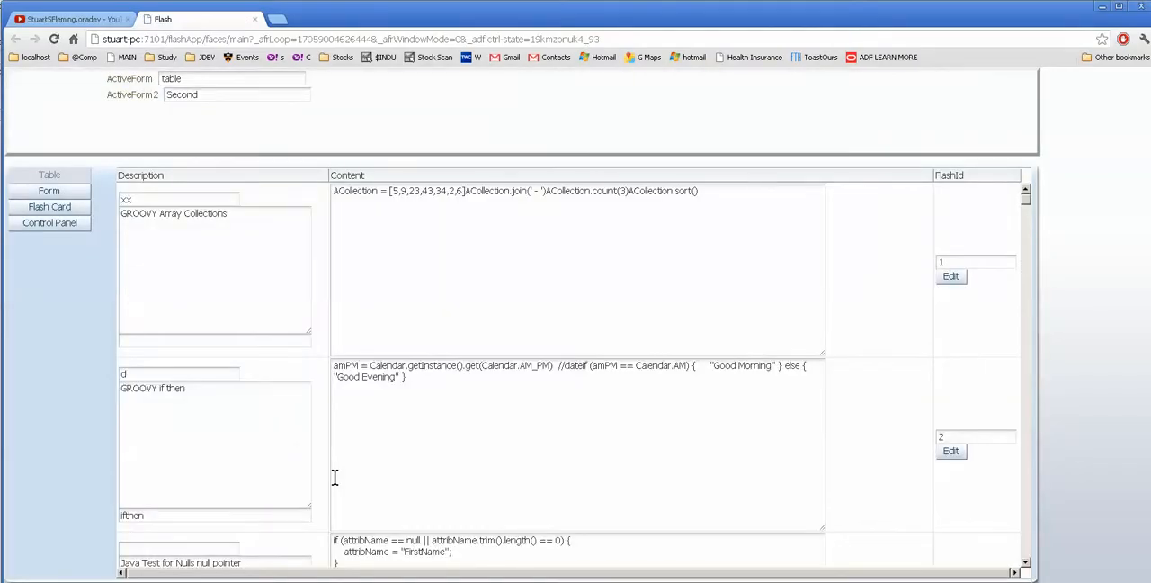
mouse_move(45, 290)
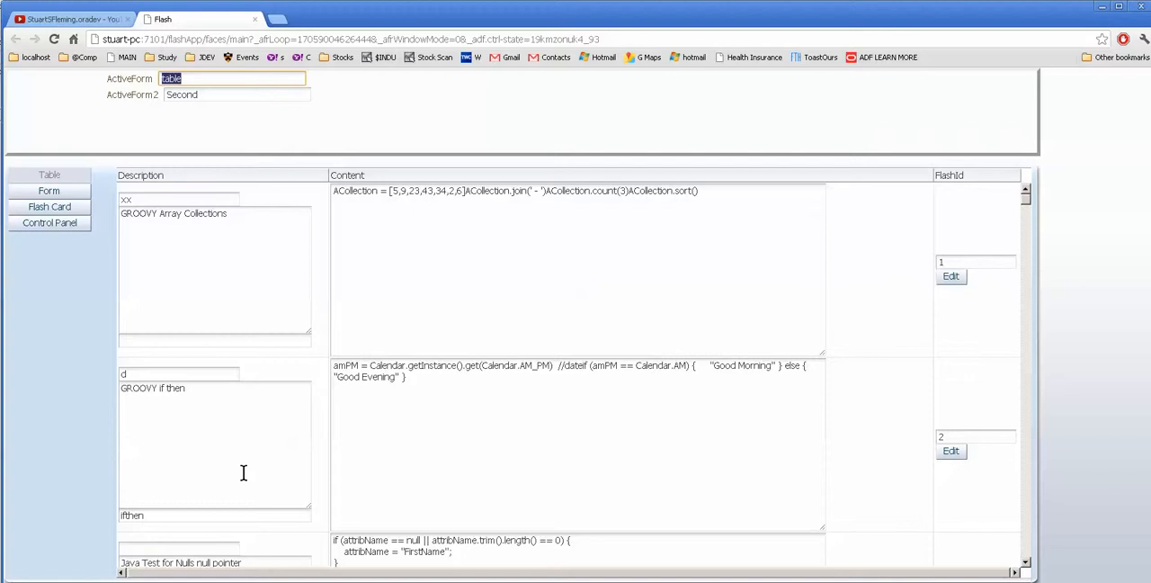
mouse_move(242, 474)
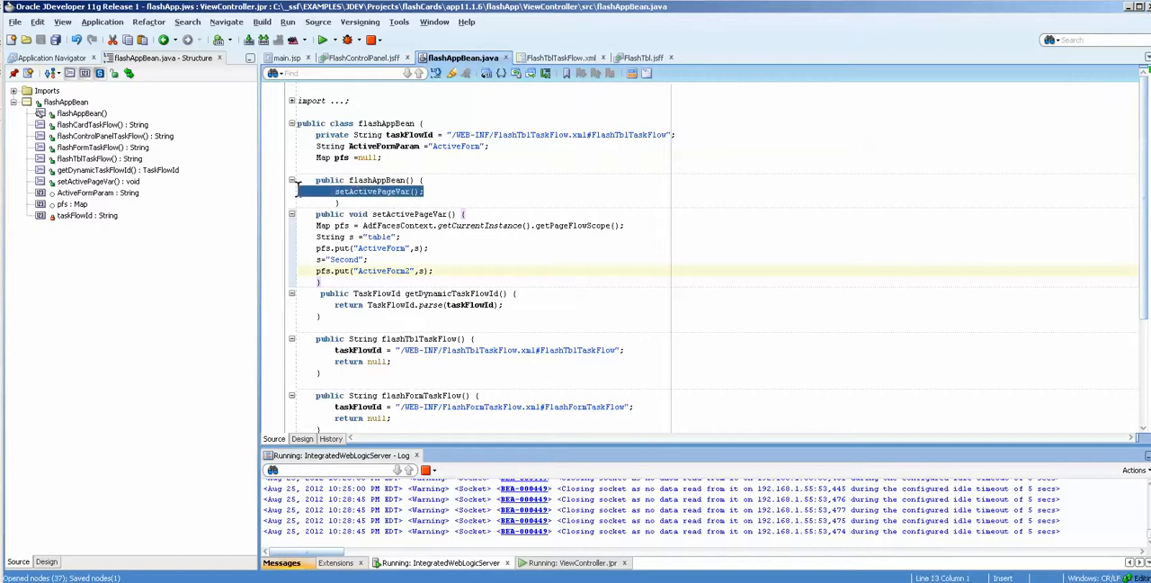
click(429, 192)
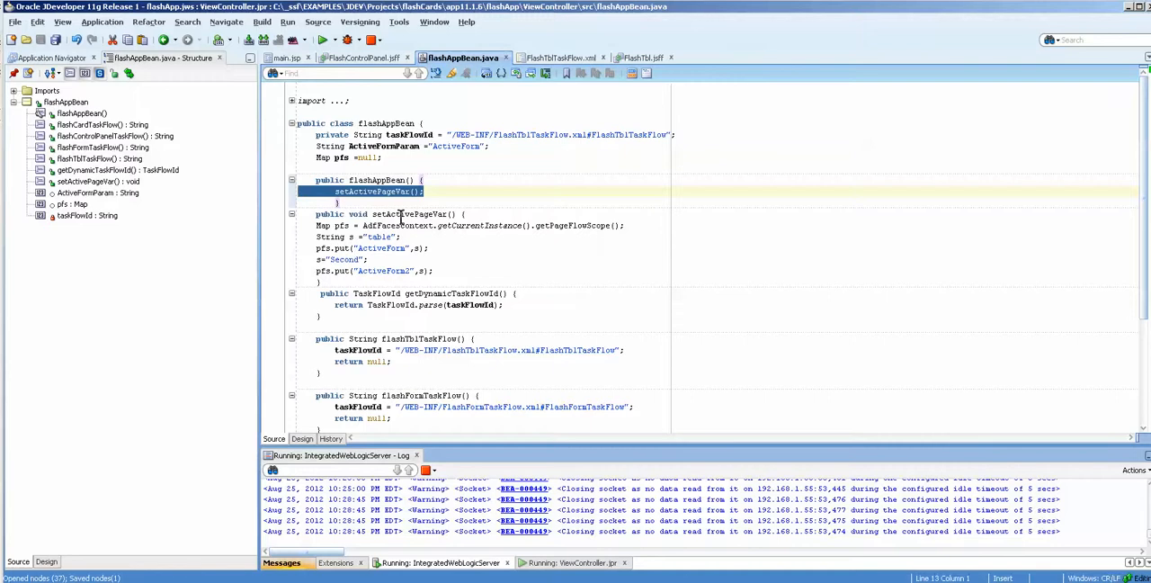
double_click(408, 214)
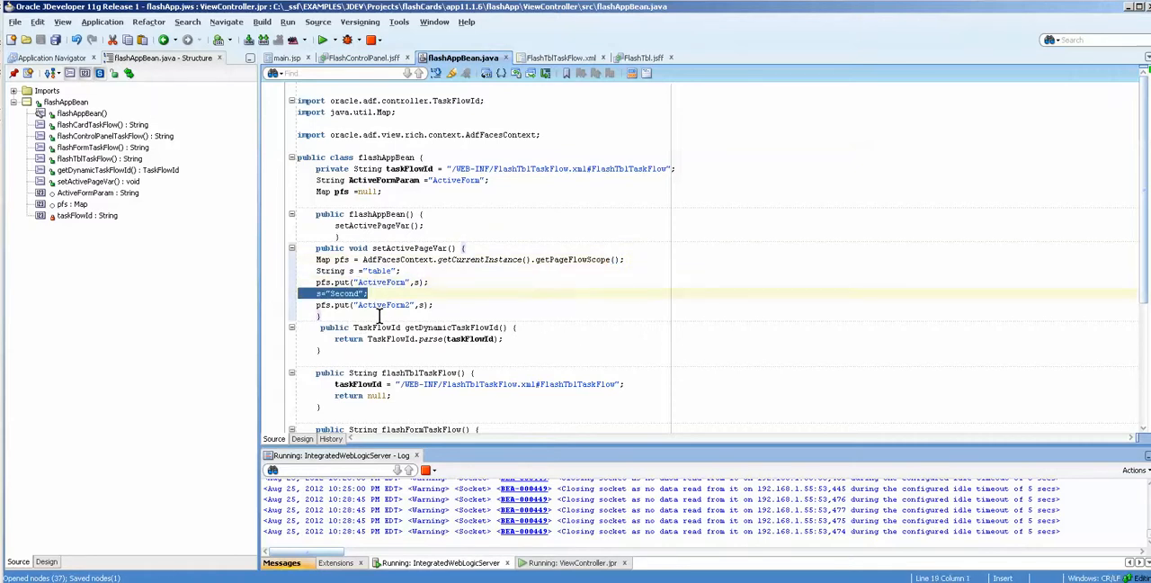
double_click(384, 305)
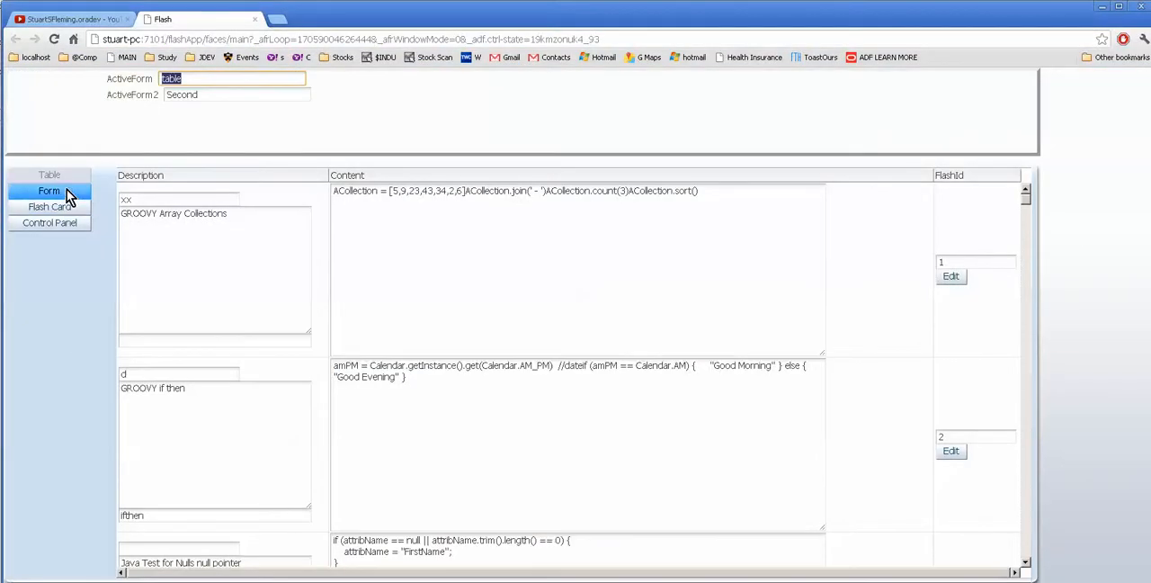
View Form, Control Panel and Flash Card pages, then visit the YouTube tab and return to Flash
click(50, 190)
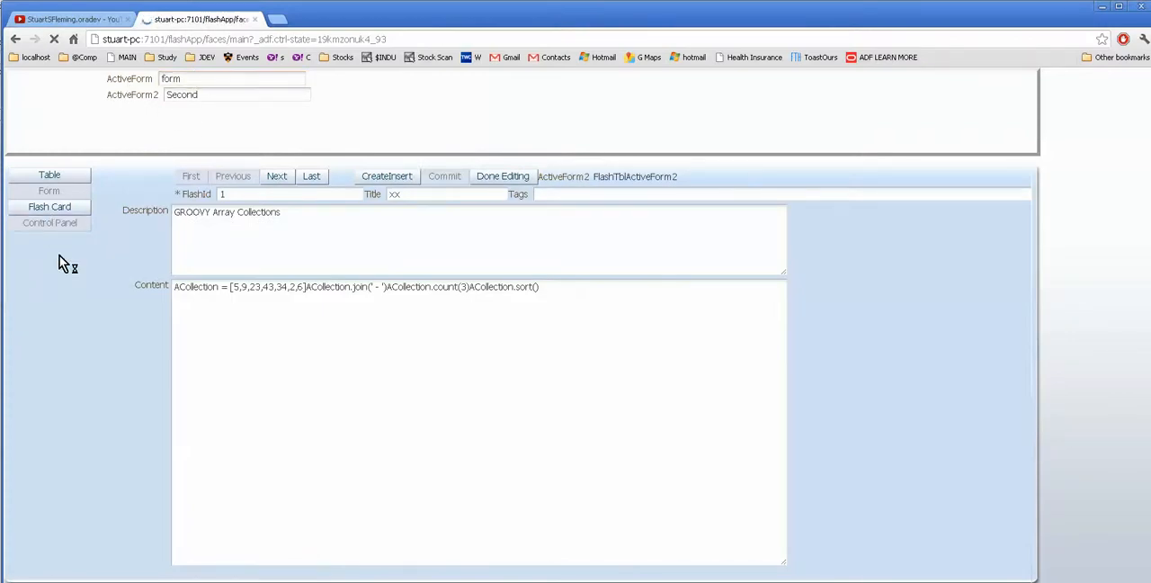
click(51, 223)
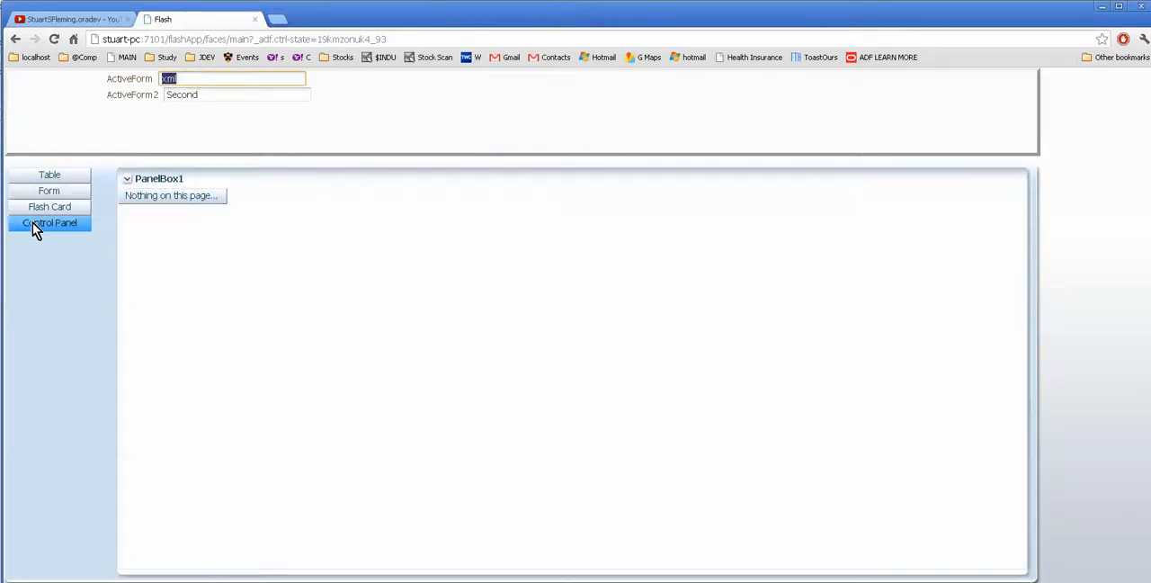
click(50, 207)
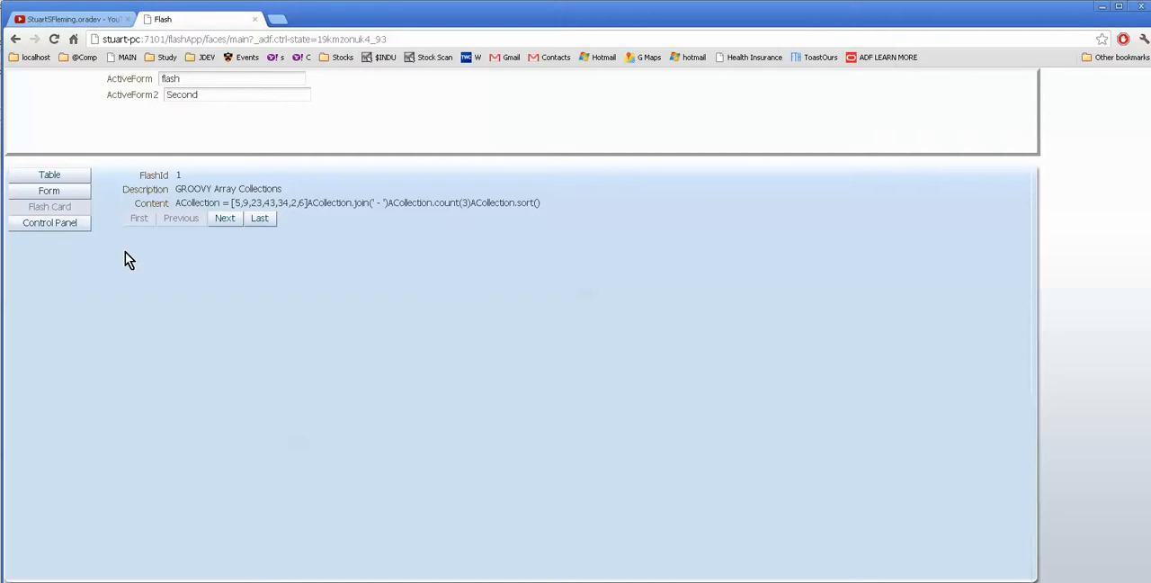
mouse_move(549, 463)
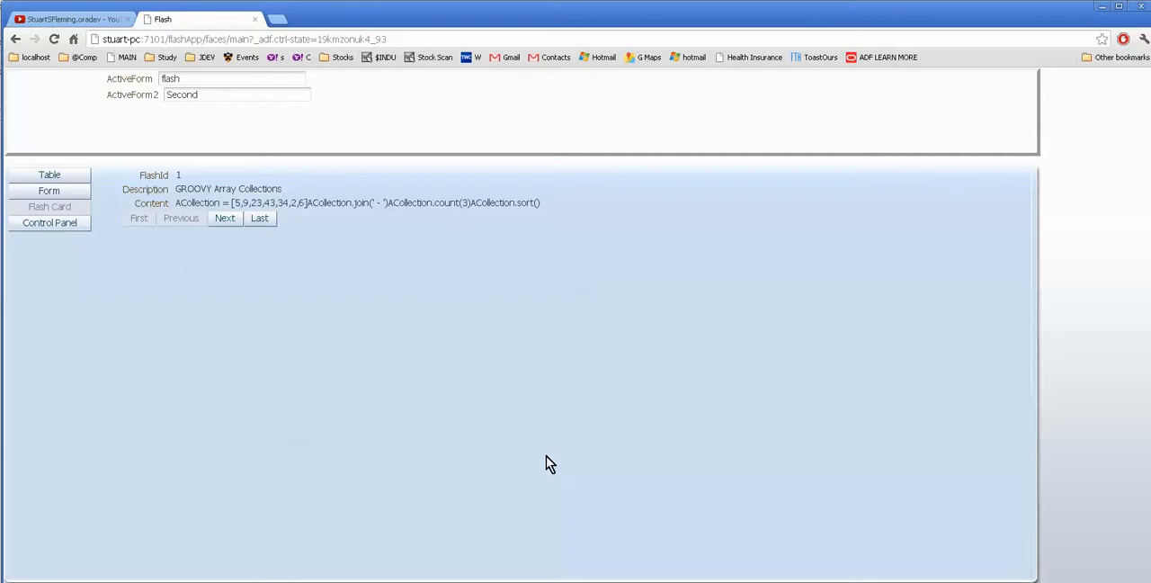
click(63, 21)
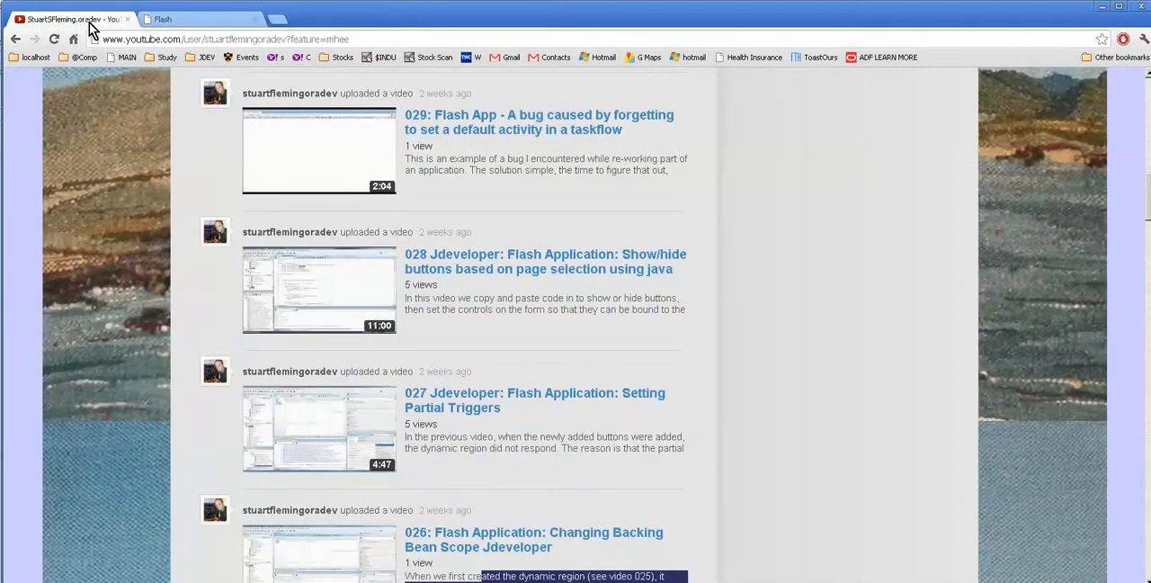
click(166, 18)
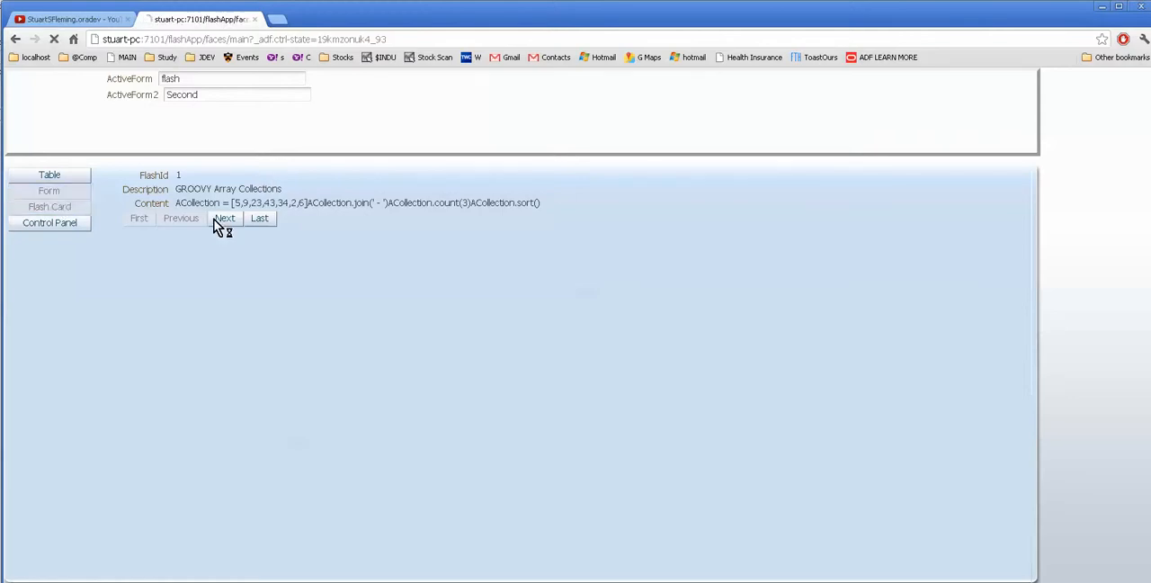
Return to the Table view, edit record 1, then finish with Done Editing while ActiveForm reads table
click(49, 189)
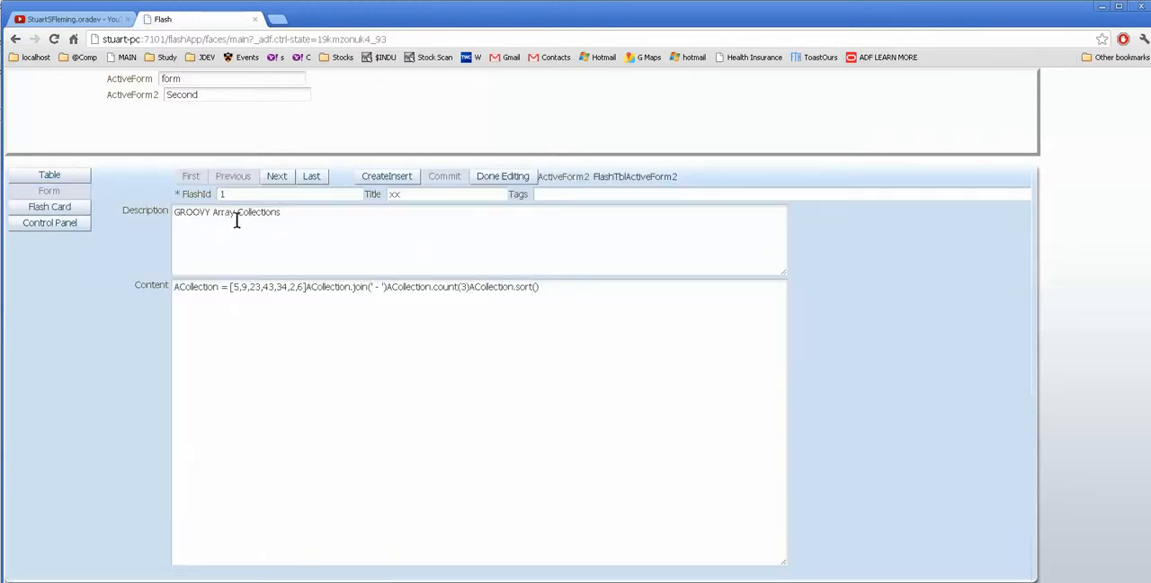
mouse_move(205, 209)
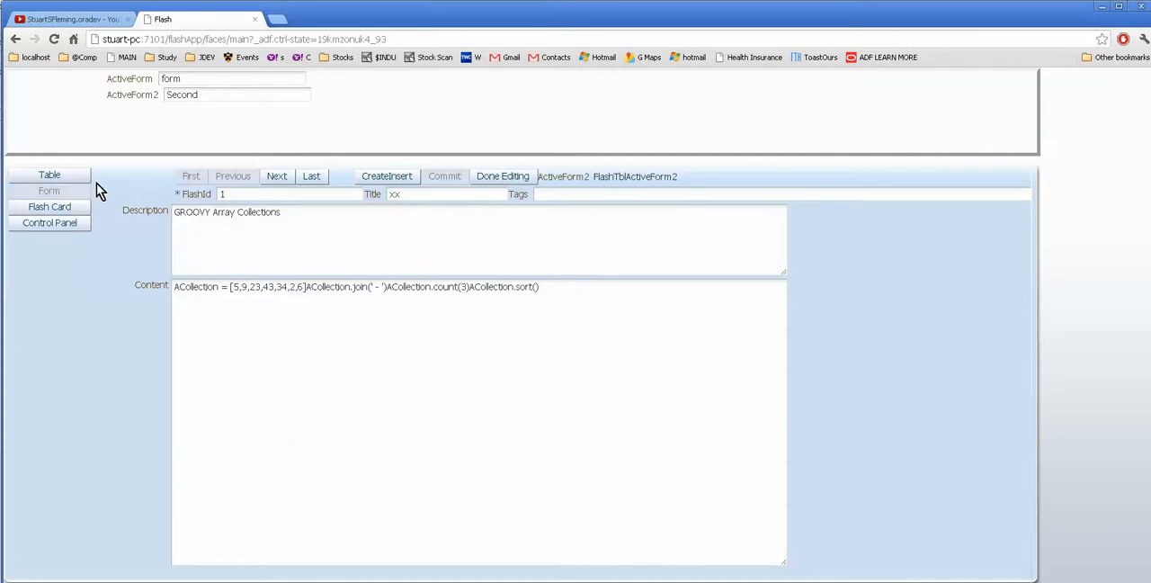
click(50, 190)
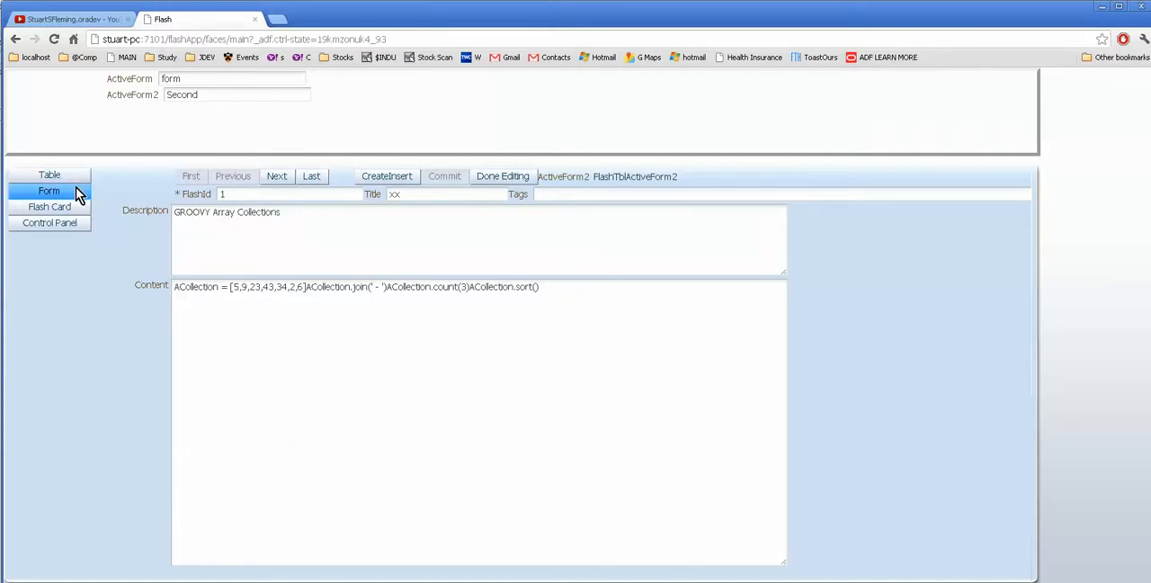
click(49, 190)
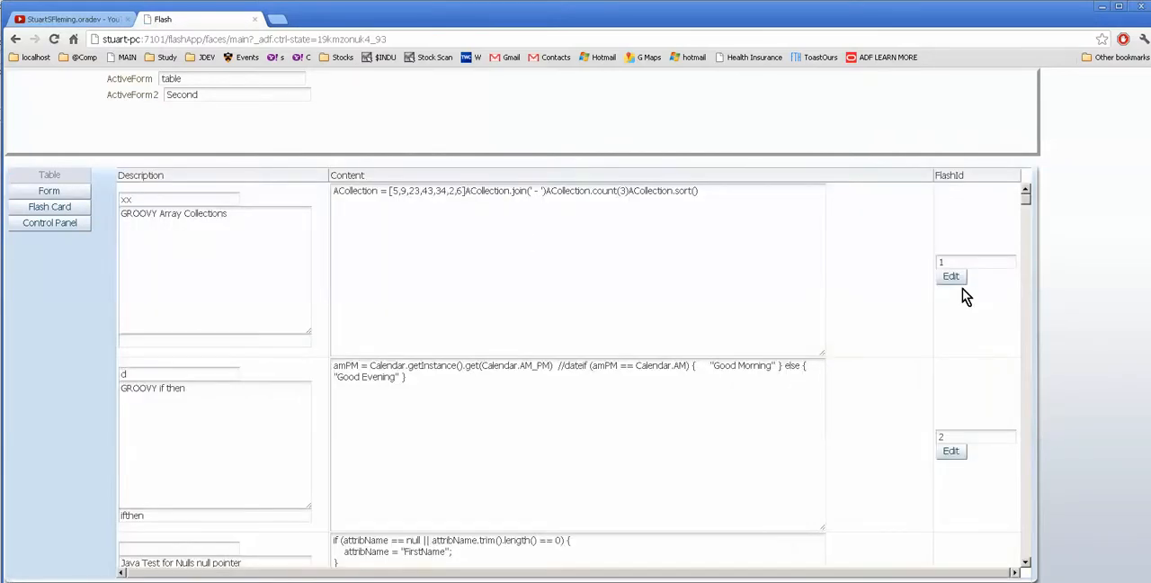
mouse_move(316, 294)
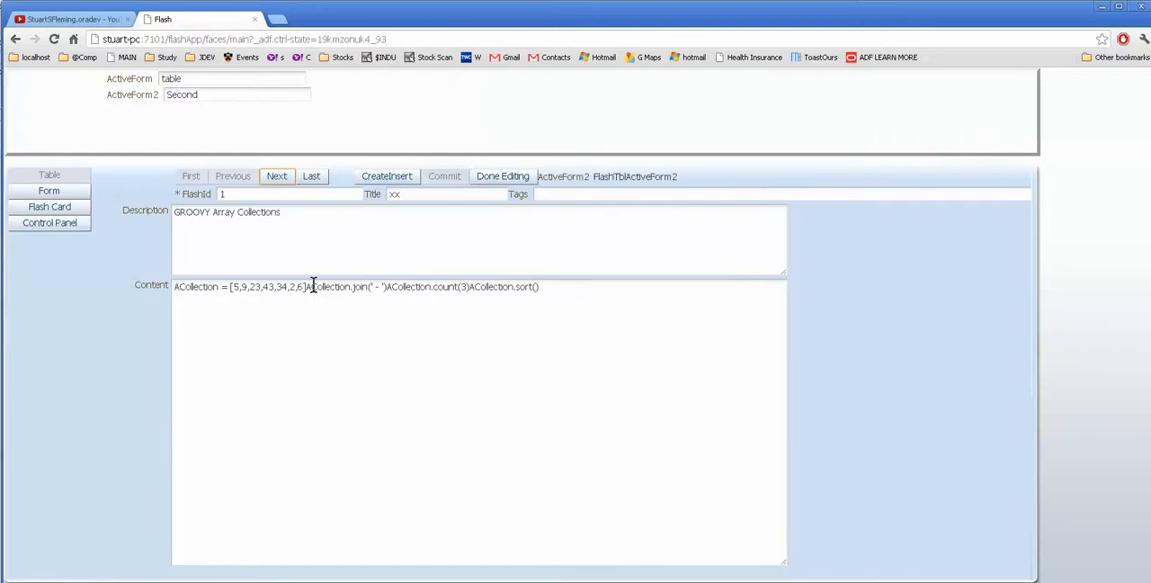
click(502, 176)
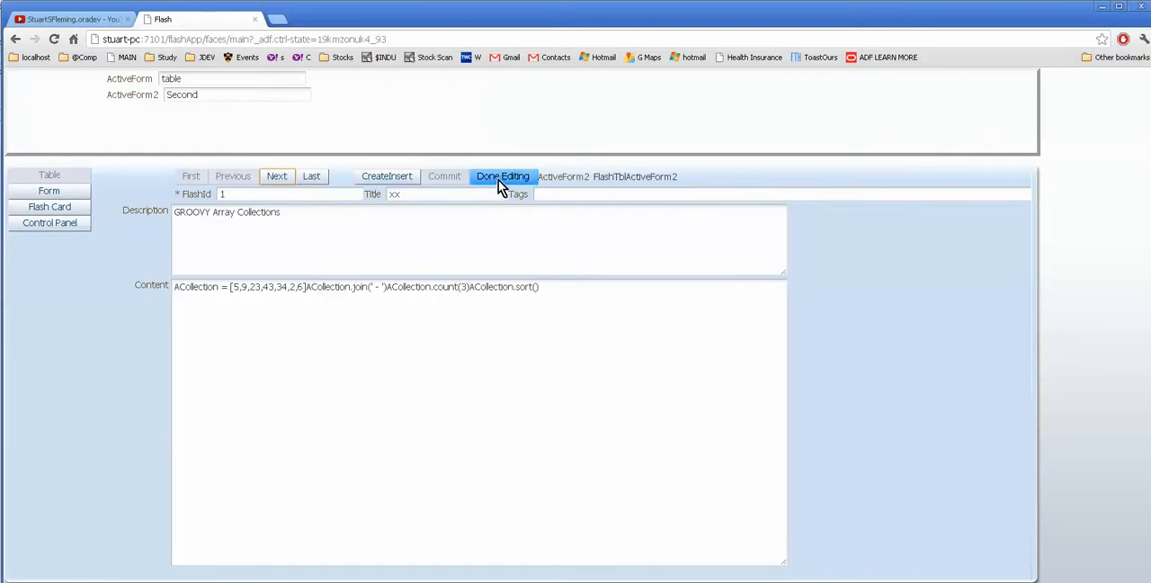
mouse_move(514, 191)
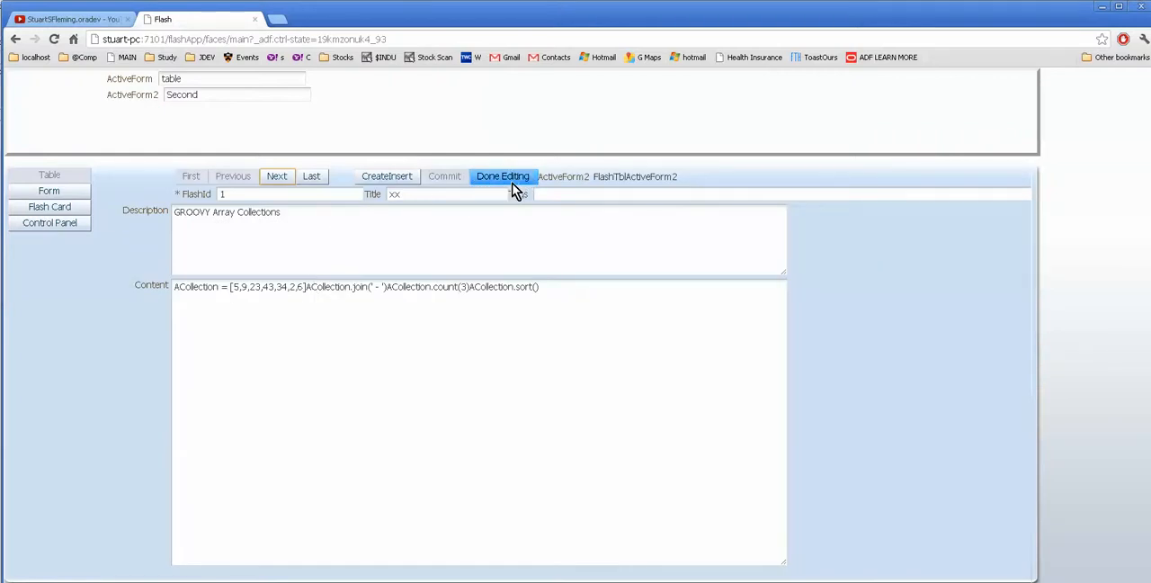
click(49, 174)
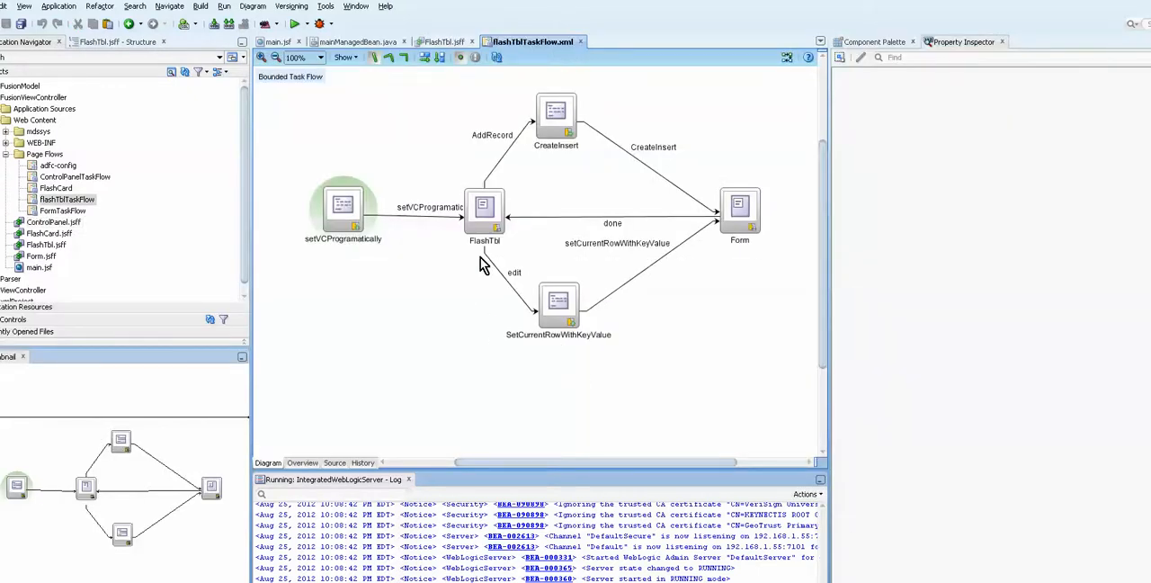
mouse_move(572, 351)
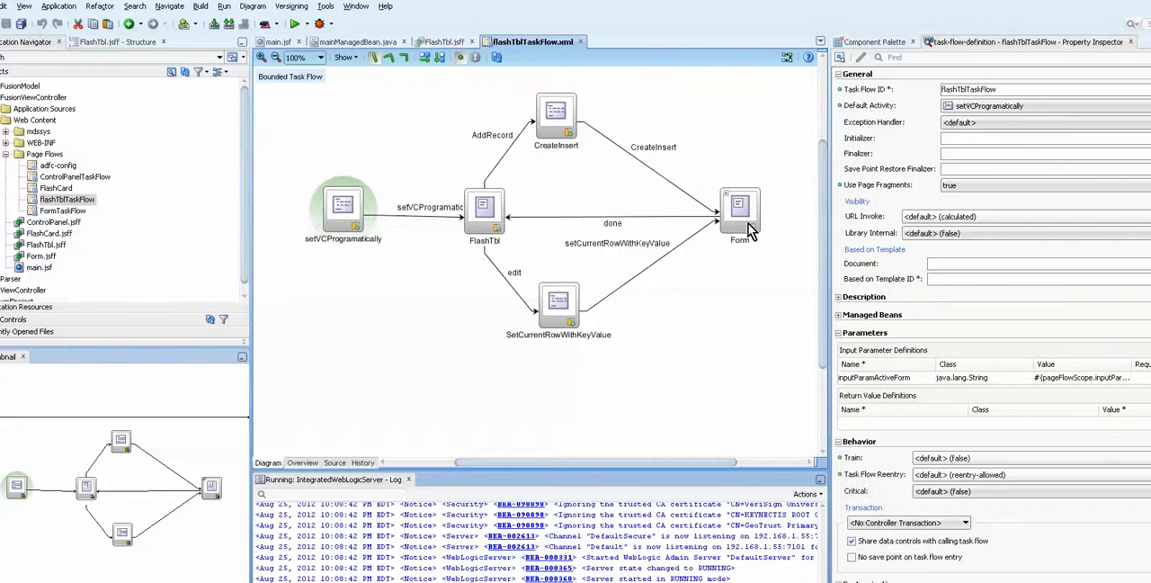
Select the Form activity in the flashTblTaskFlow diagram
click(739, 207)
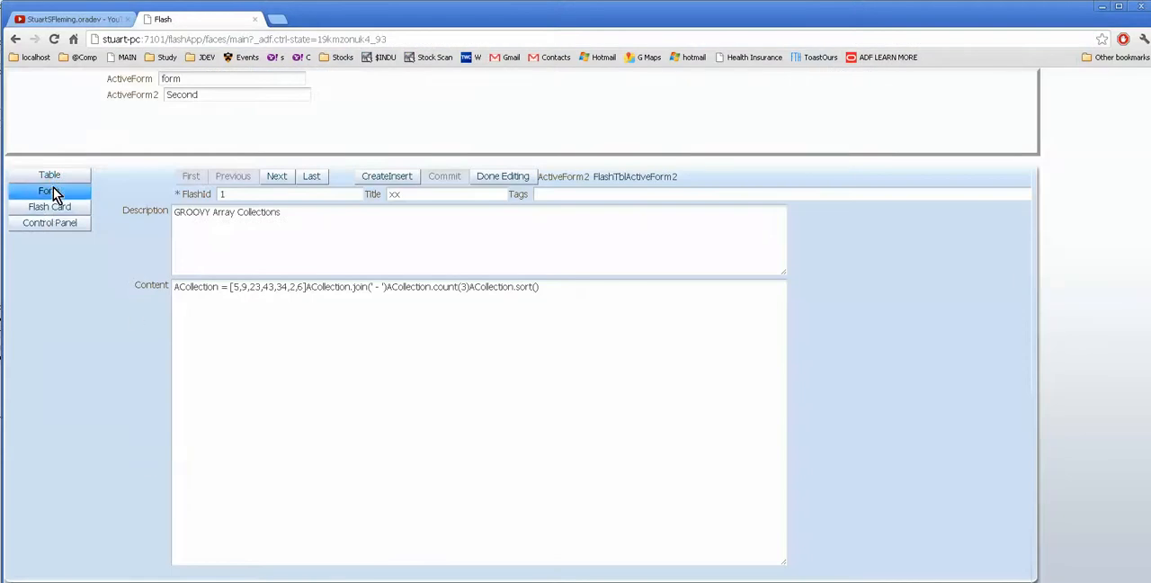
Edit record 2 (GROOVY if then) and finish on the Form page with ActiveForm reading form
click(49, 174)
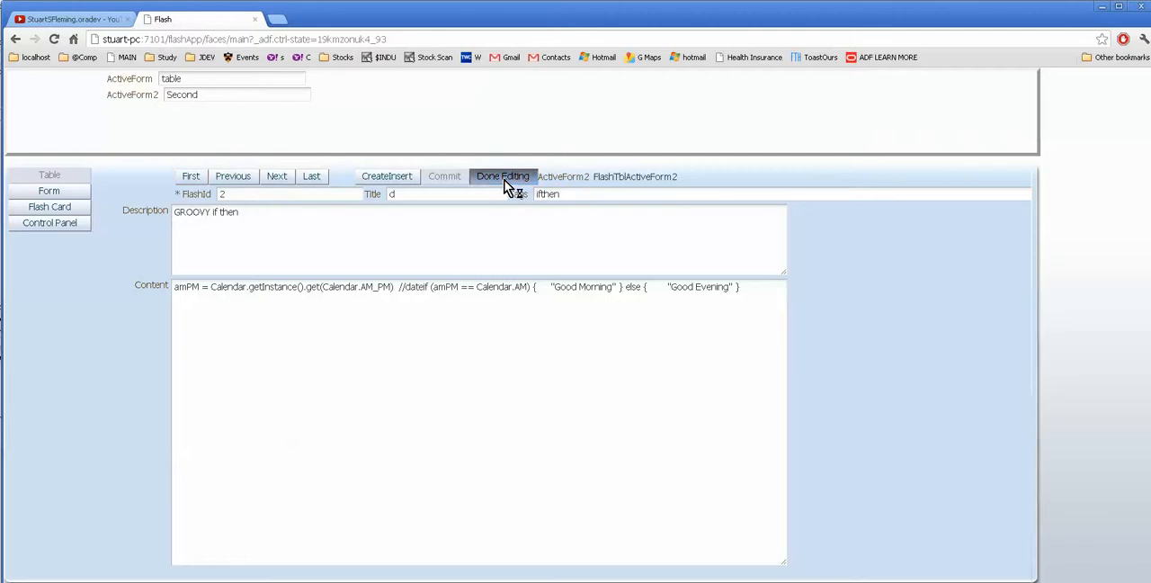
click(49, 191)
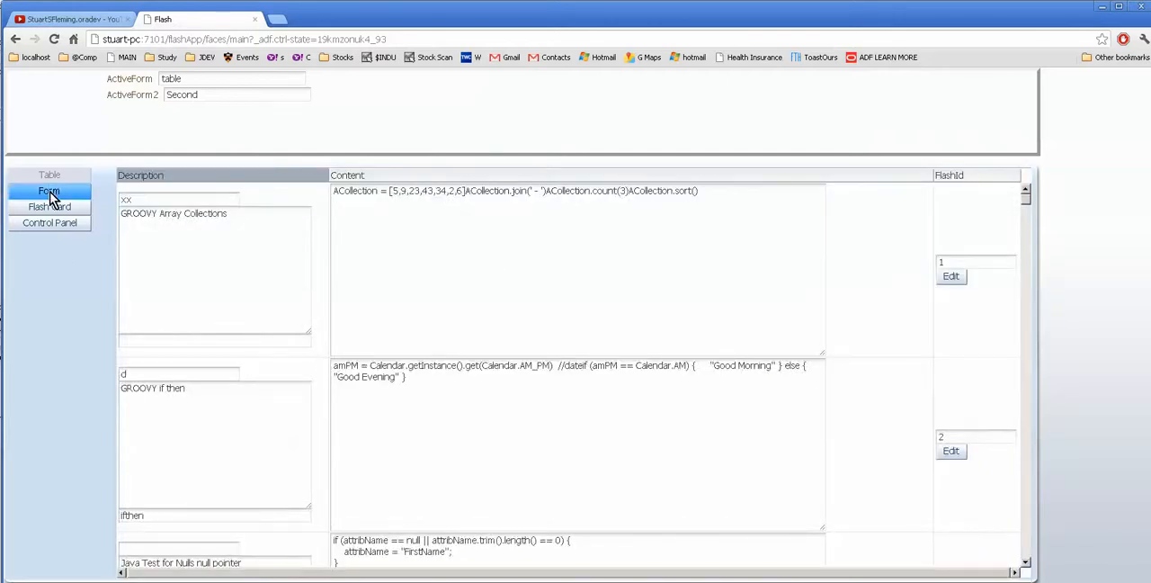
click(49, 190)
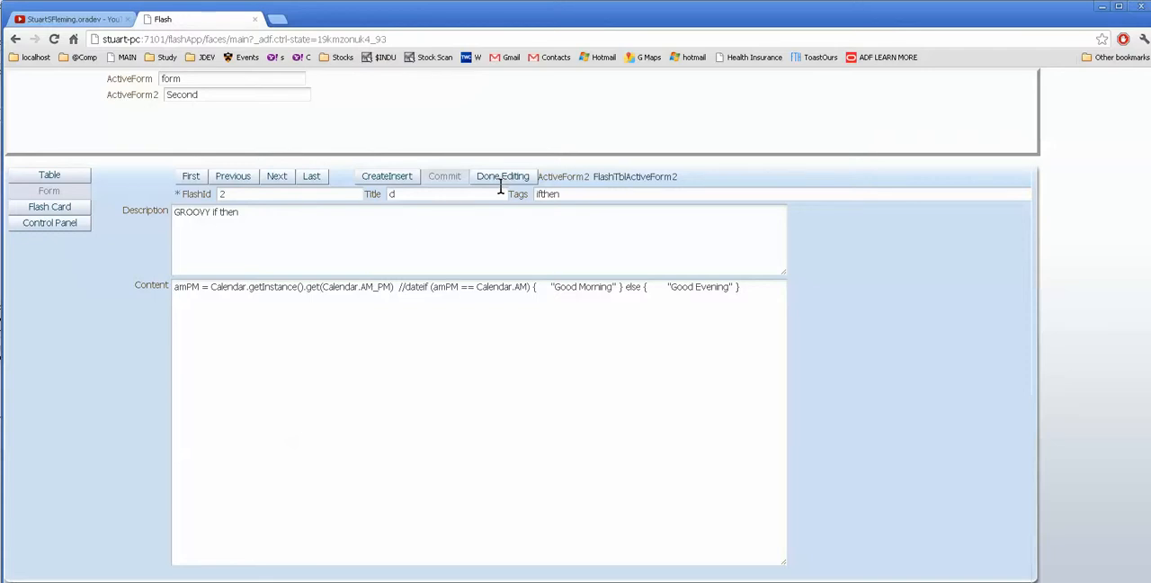
click(503, 176)
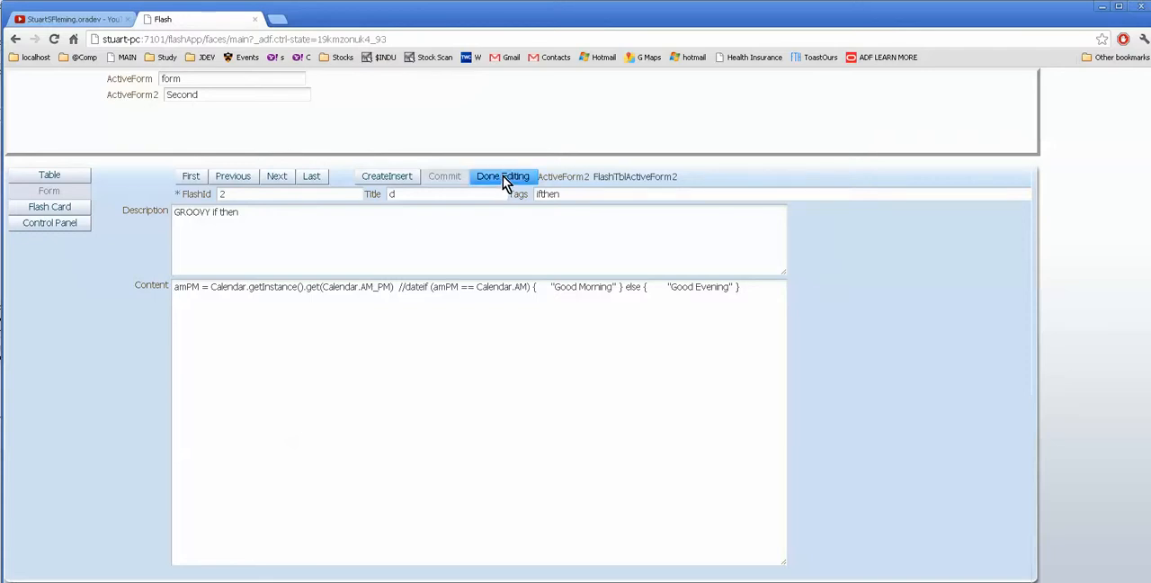